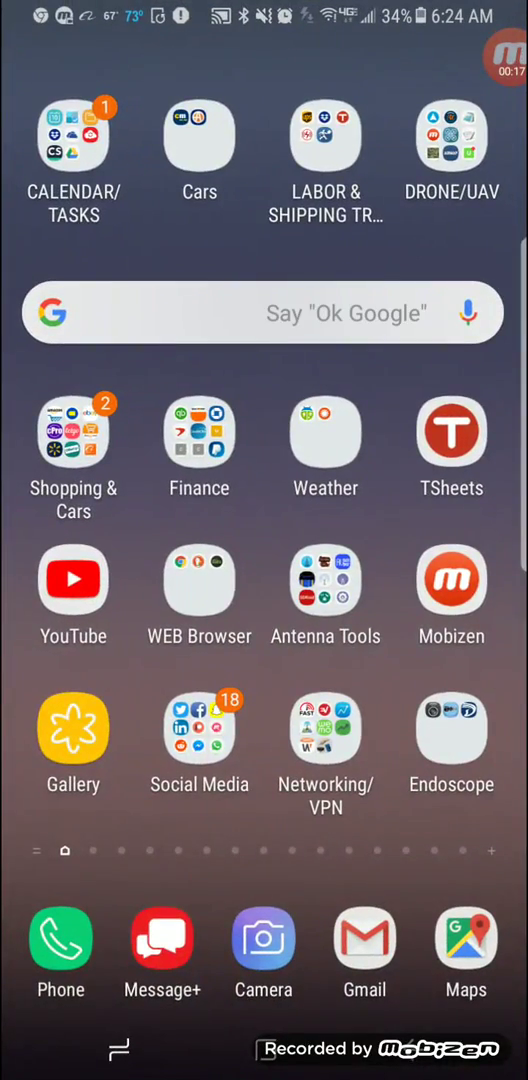
Launch the FPV VR ground station and list the video link frequency choices (currently 2462).
{"action": "left_click", "coordinate": [456, 132]}
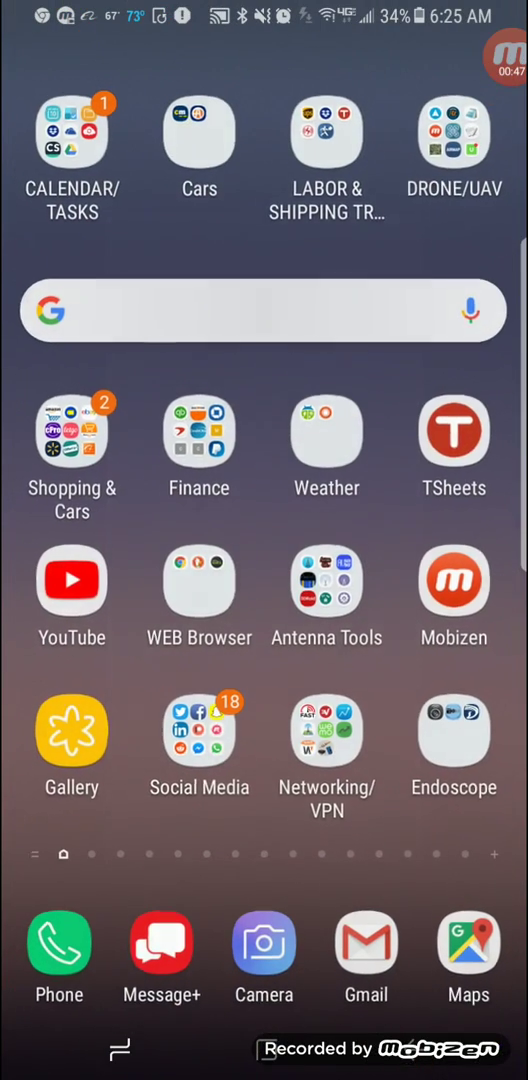
{"action": "left_click", "coordinate": [460, 130]}
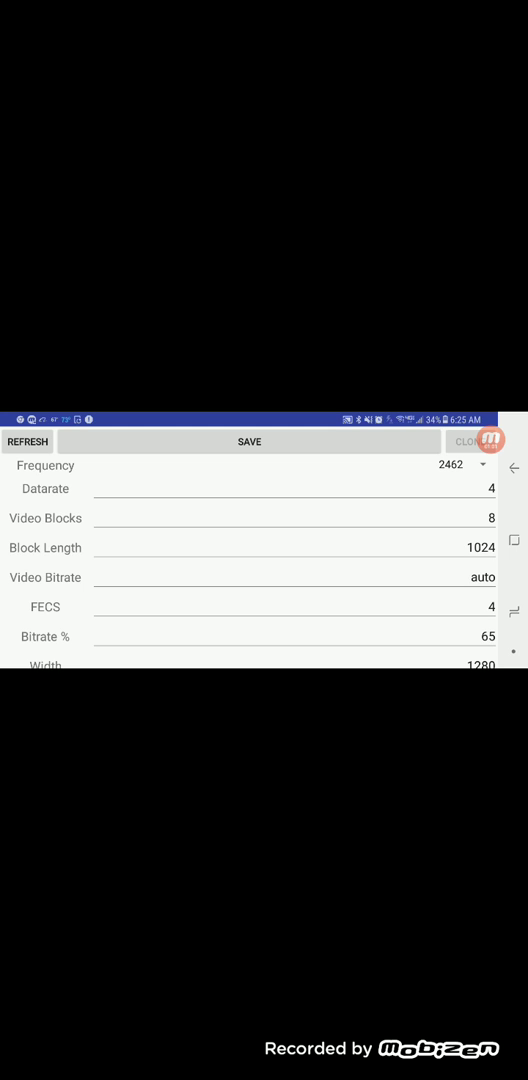
{"action": "left_click", "coordinate": [456, 464]}
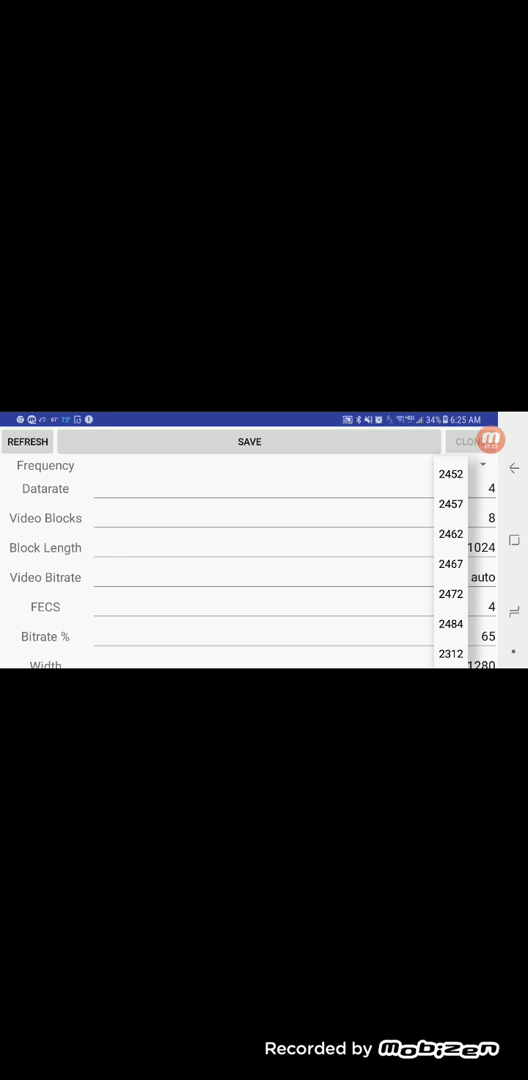
Choose 2312 from the frequency choices in place of 2462.
{"action": "left_click", "coordinate": [448, 532]}
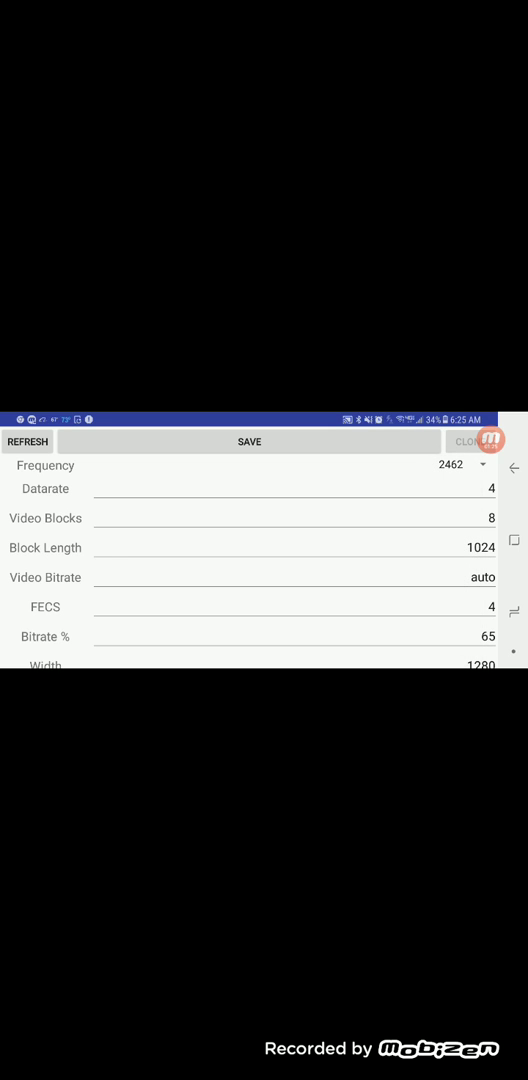
{"action": "left_click", "coordinate": [460, 464]}
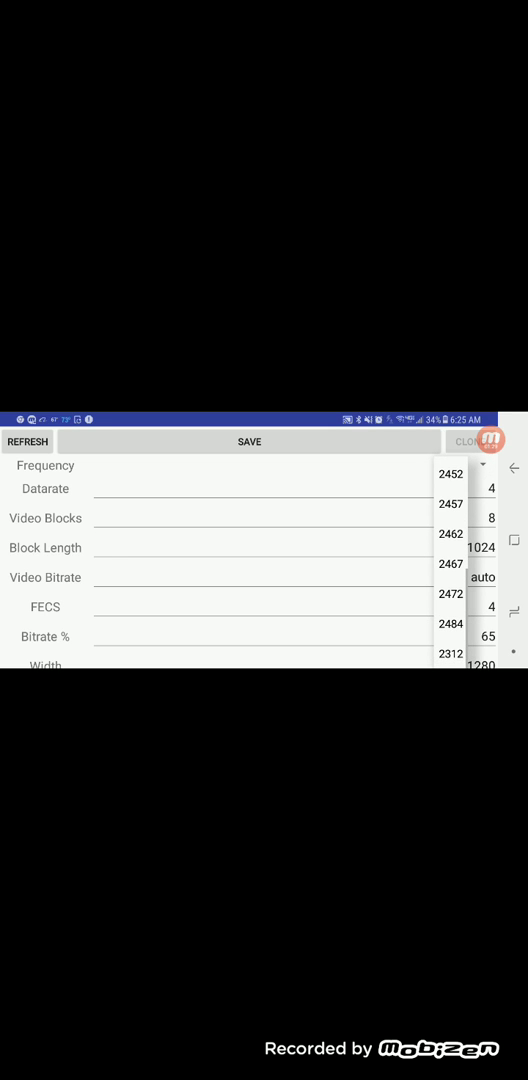
{"action": "left_click", "coordinate": [448, 654]}
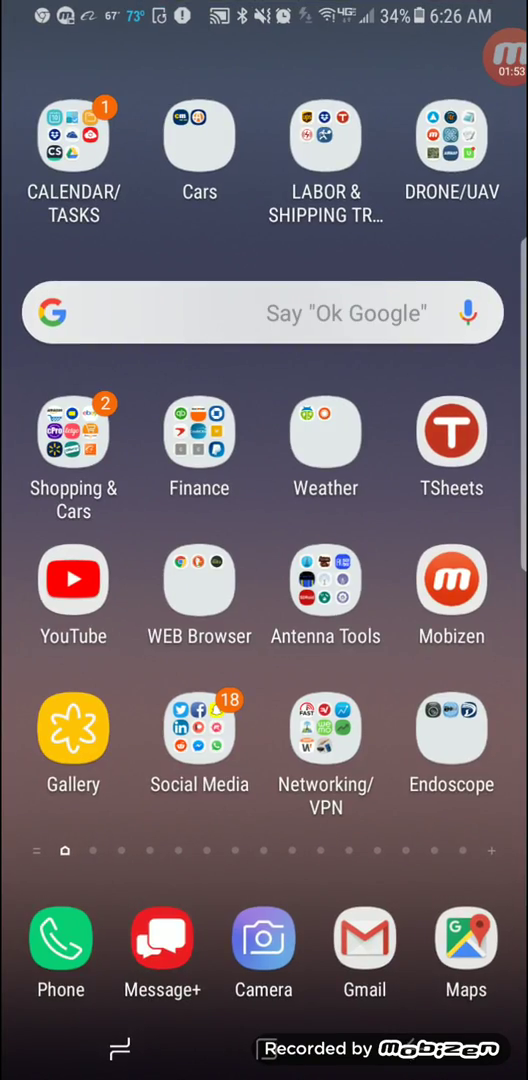
Start the Android camera aimed at the Raspberry Pi air unit and its wiring.
{"action": "left_click", "coordinate": [264, 938]}
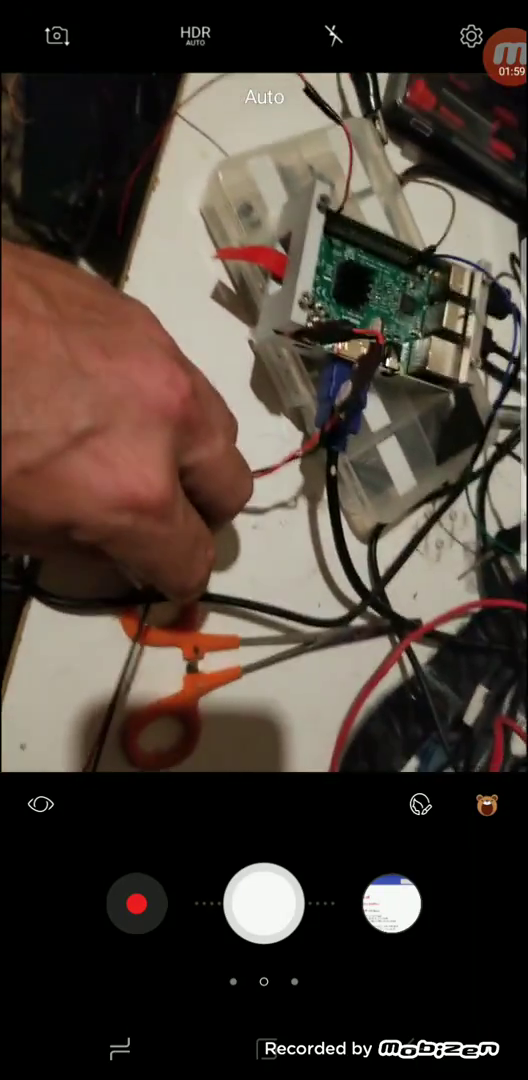